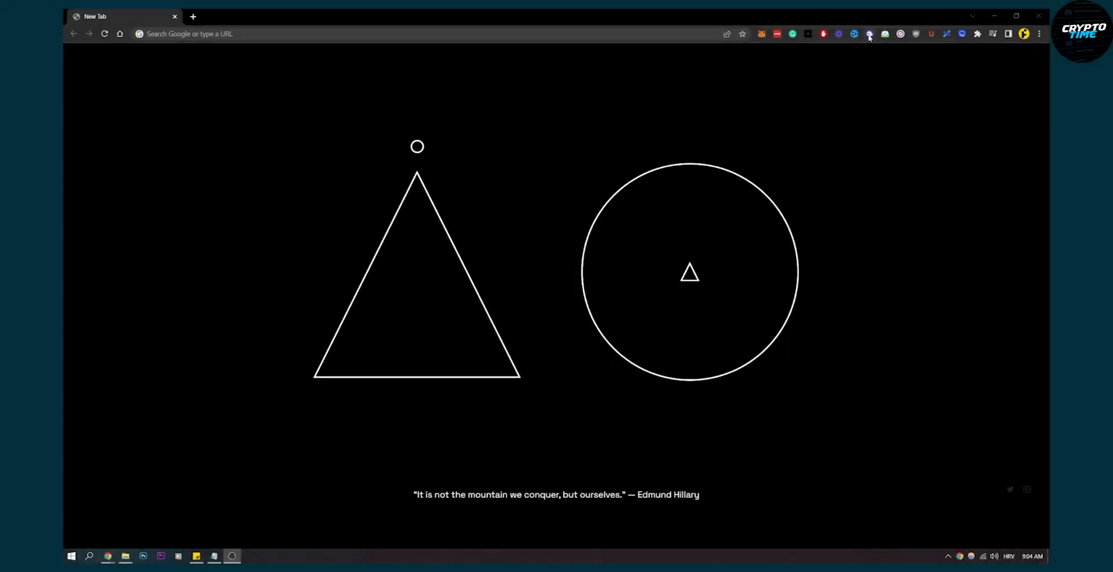
Open the Phantom wallet popup from the Chrome toolbar, showing the $0.00 balance and 0 SOL.
click(870, 33)
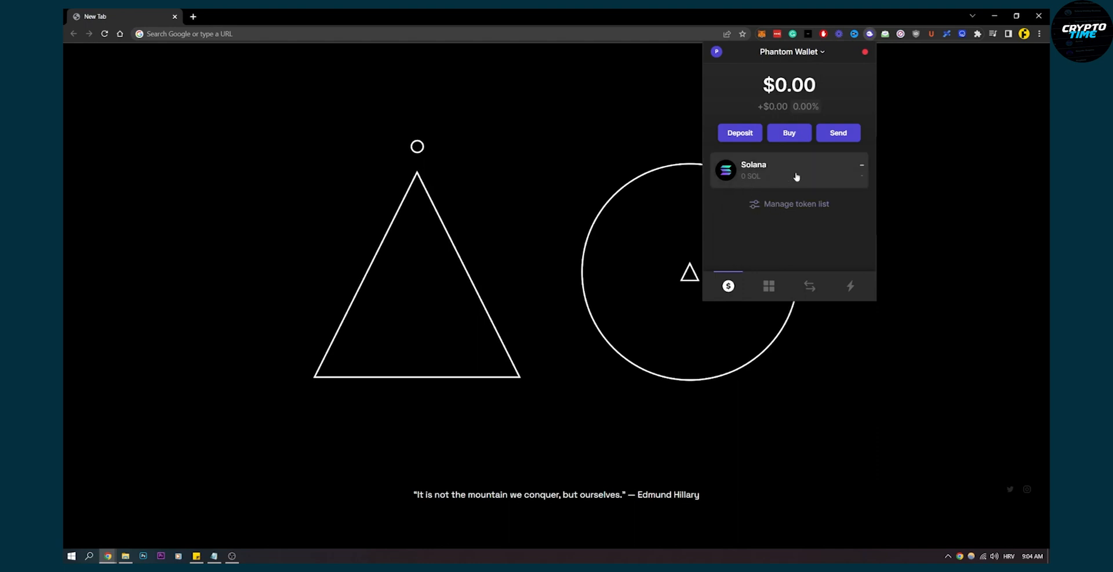
mouse_move(800, 229)
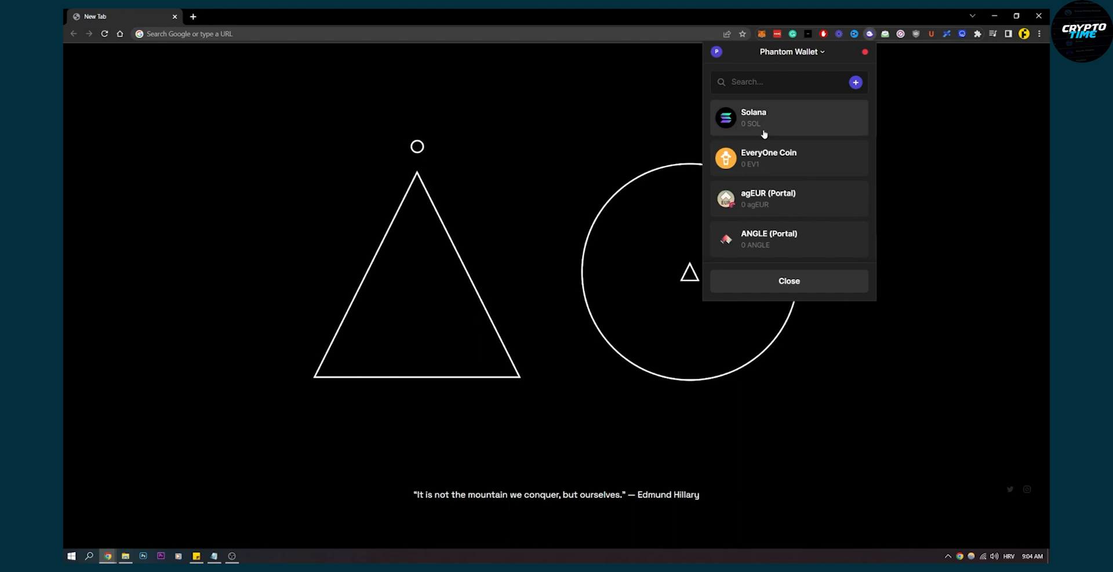
scroll(down, 3)
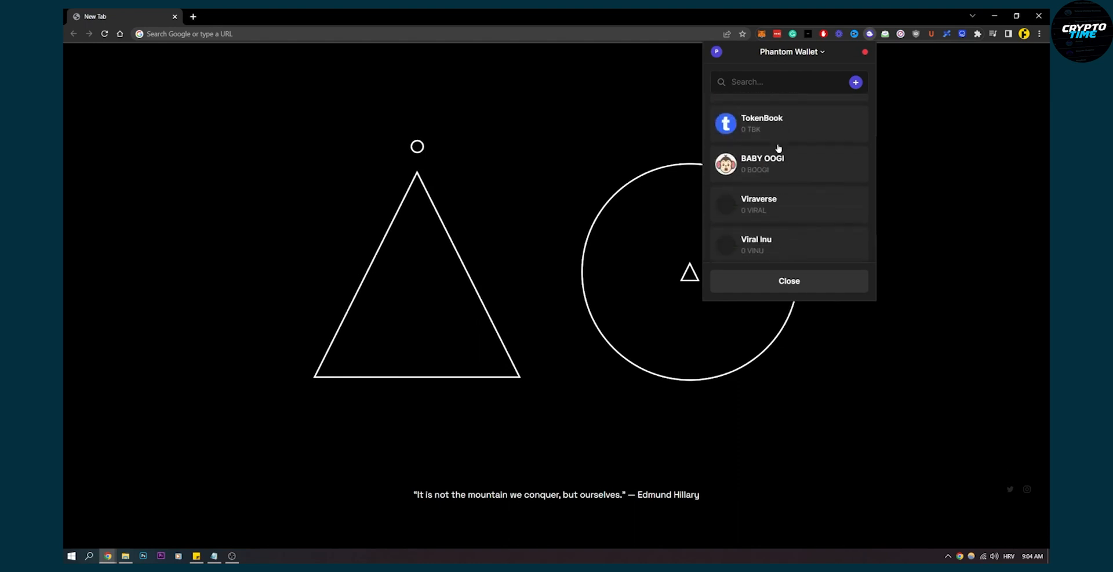
scroll(down, 3)
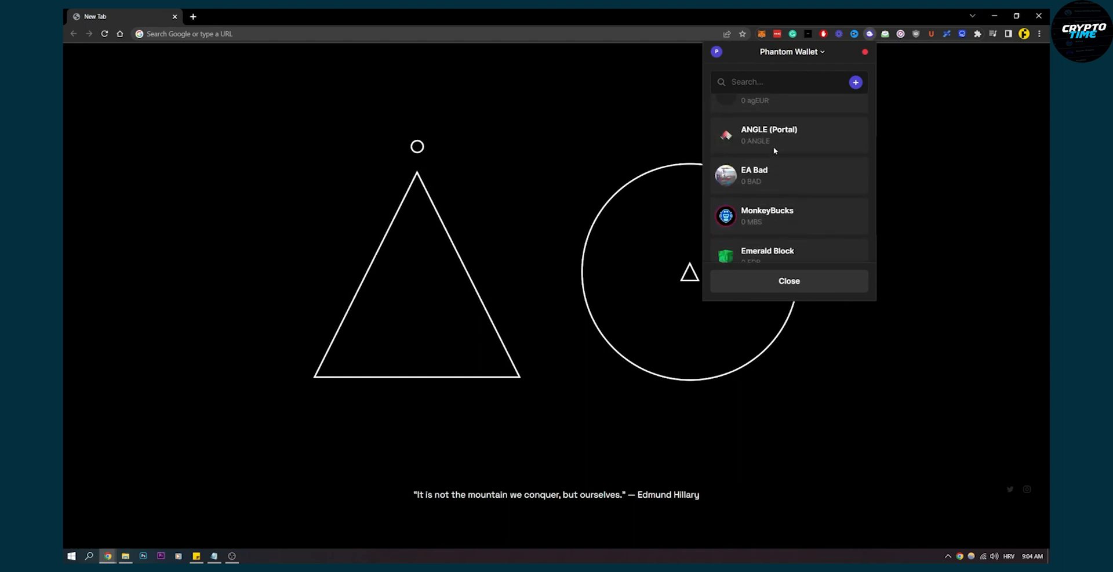
Search the token list for 'usdc' to list USD Coin and related USDC tokens.
text(usdc)
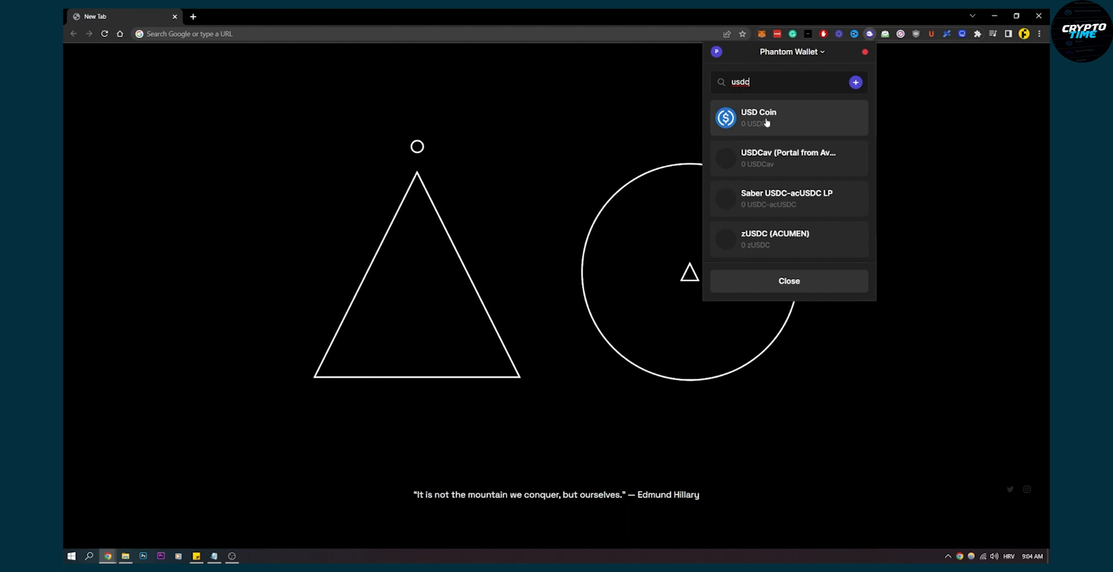
click(760, 117)
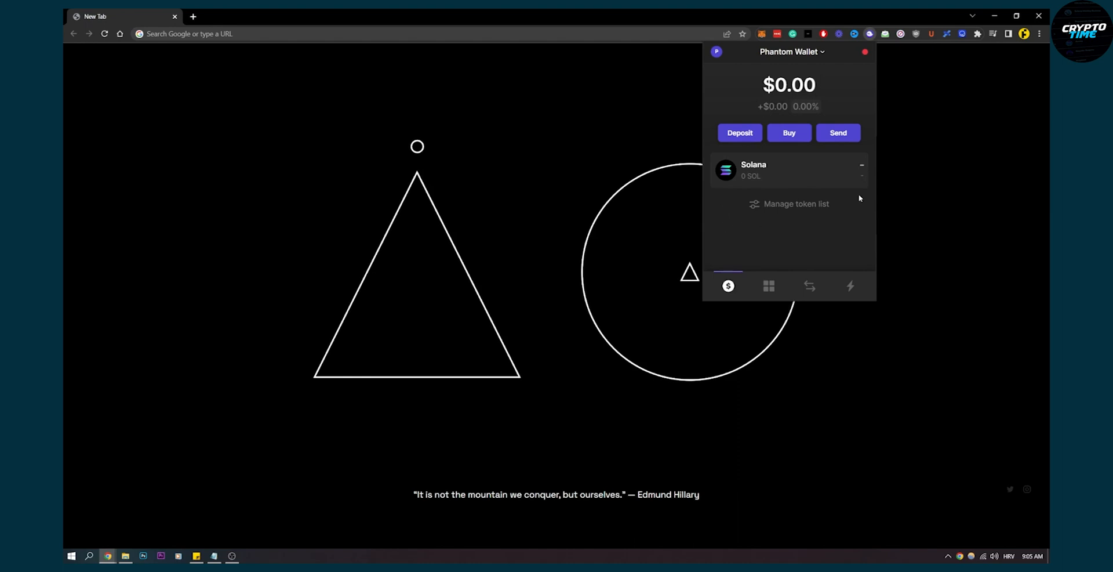
mouse_move(753, 230)
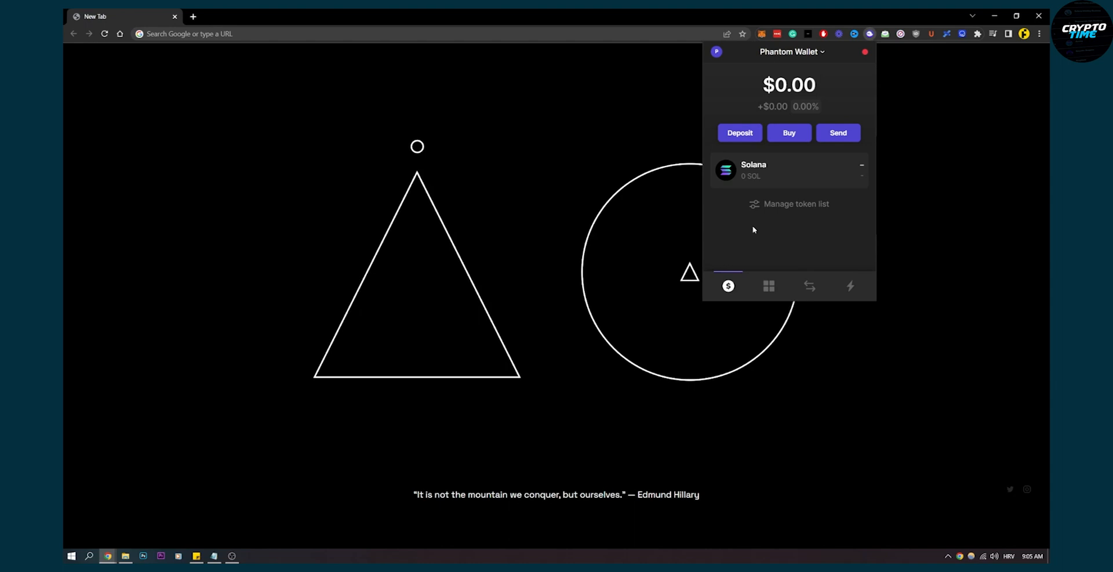
mouse_move(866, 197)
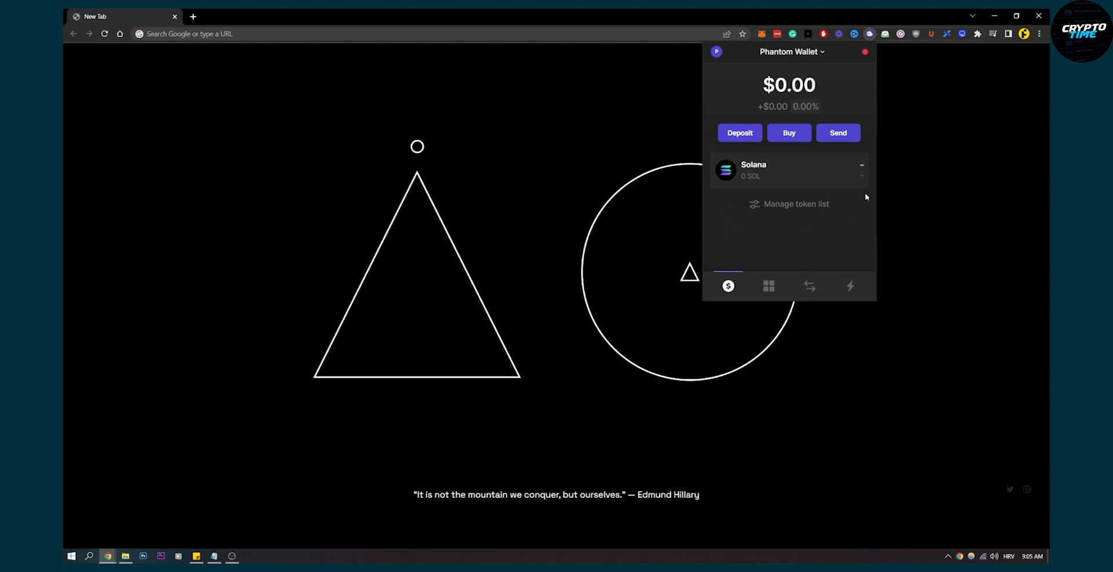
mouse_move(738, 181)
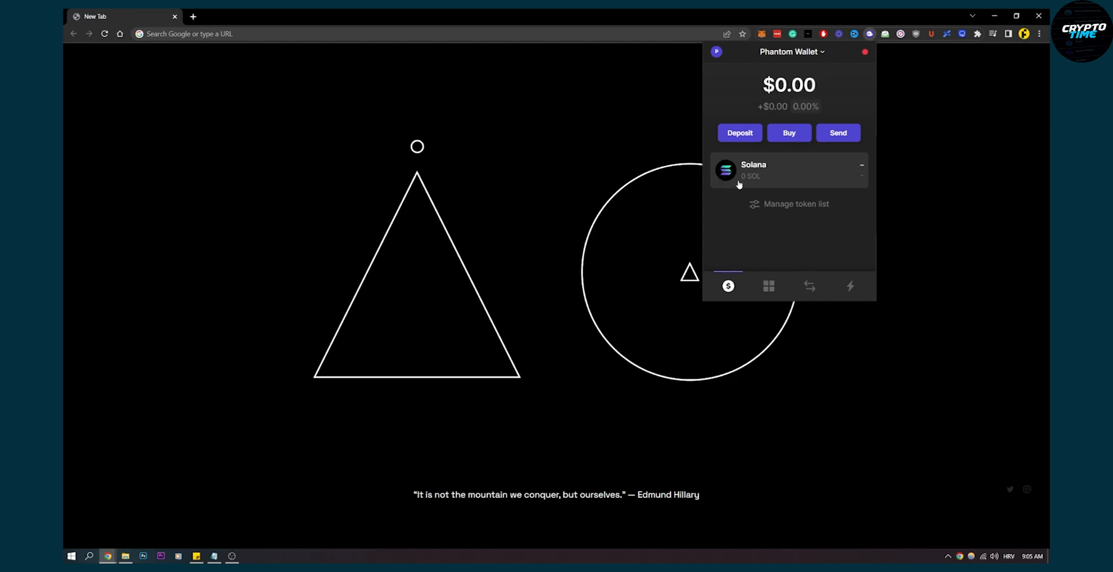
mouse_move(707, 195)
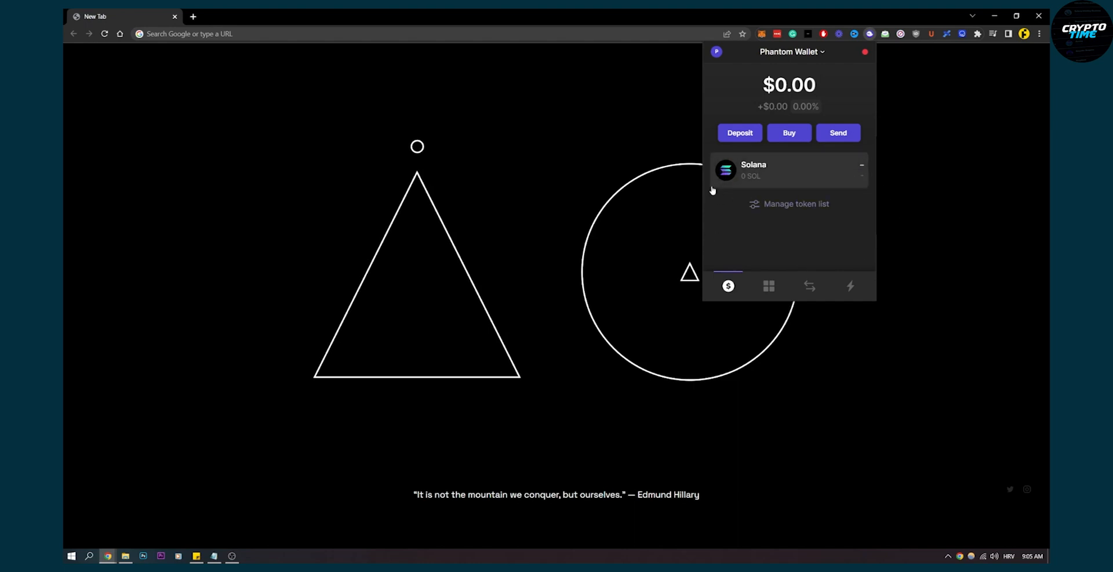
Reopen Manage token list showing Solana's visibility switch, then close it.
click(795, 204)
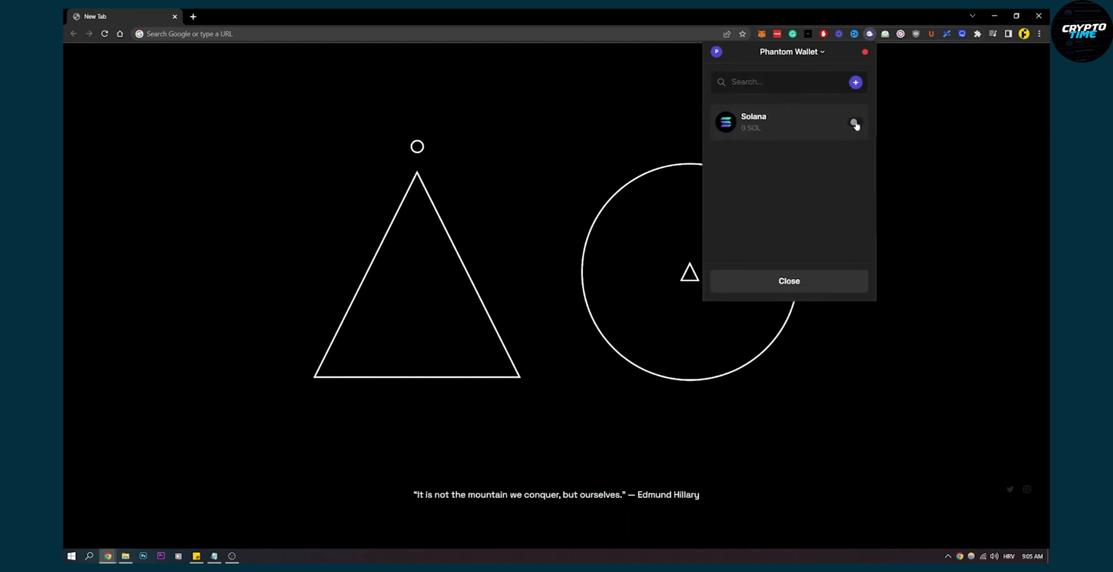
click(856, 121)
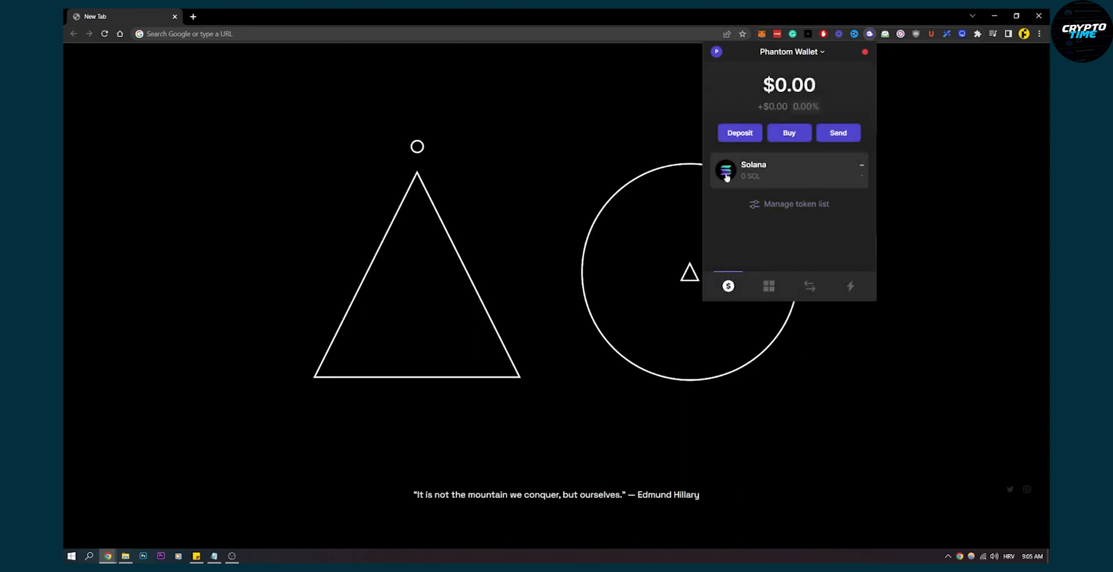
mouse_move(811, 217)
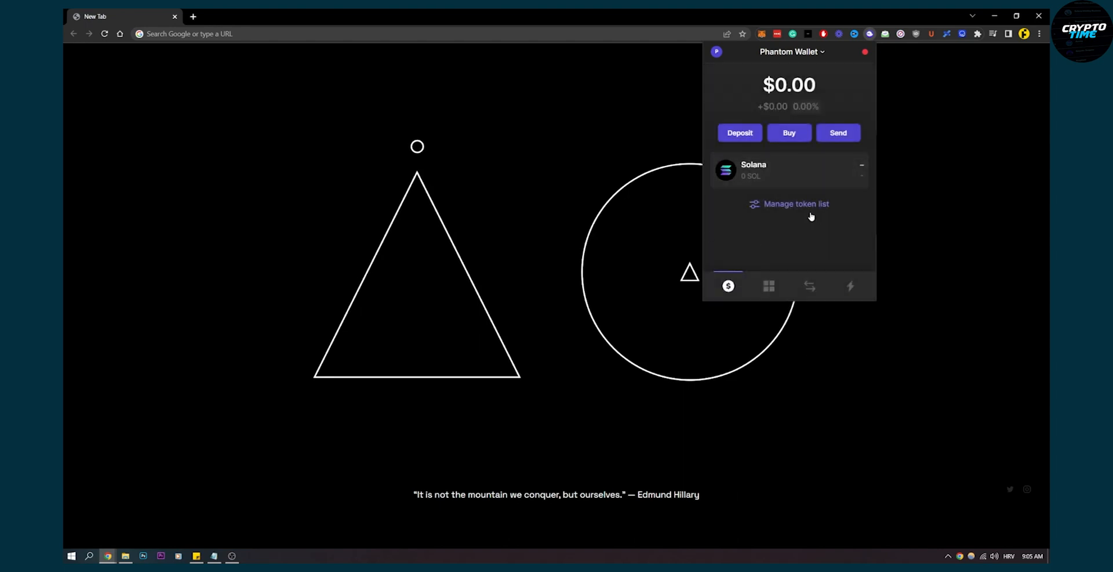